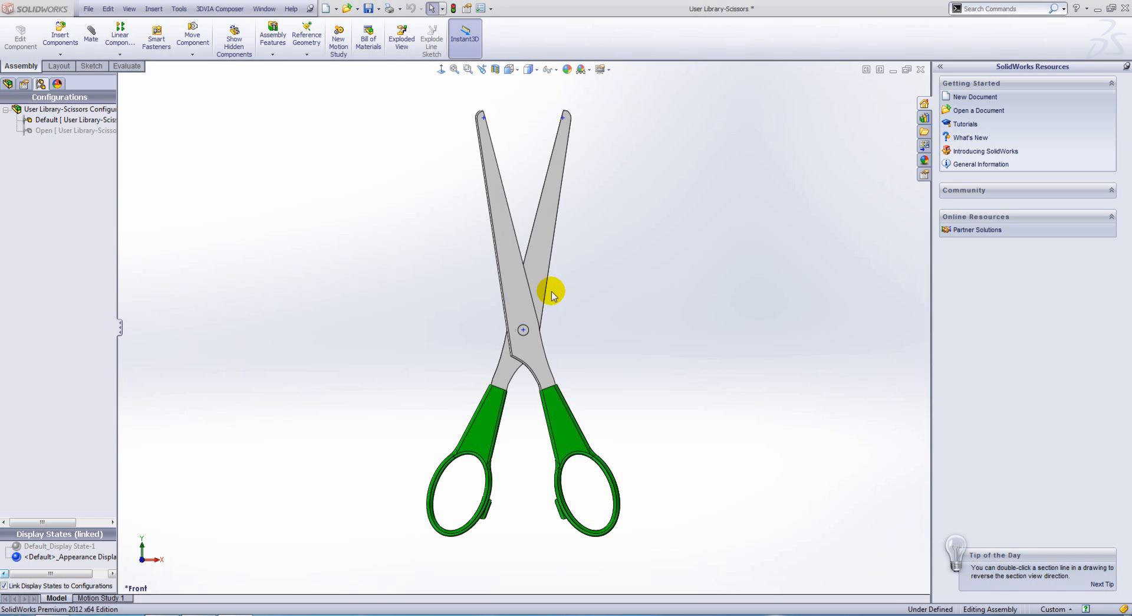
Step: Start Make Drawing from Assembly on the open scissors assembly
{"action": "left_click", "coordinate": [68, 119]}
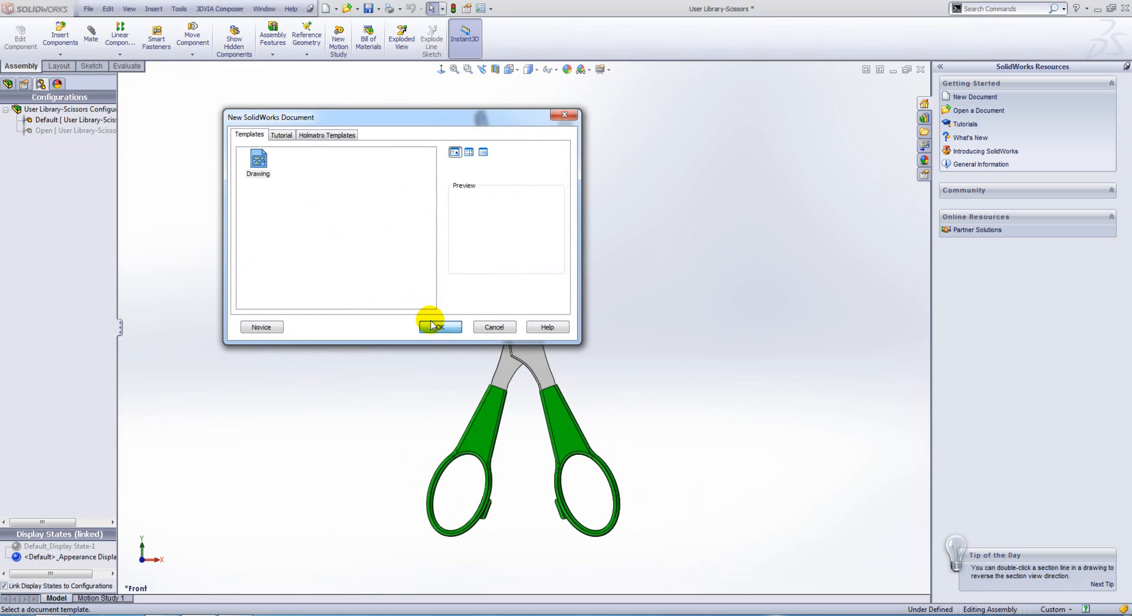
Step: Accept the Drawing template and A4 sheet, then place the scissors Front view on it
{"action": "left_click", "coordinate": [439, 326]}
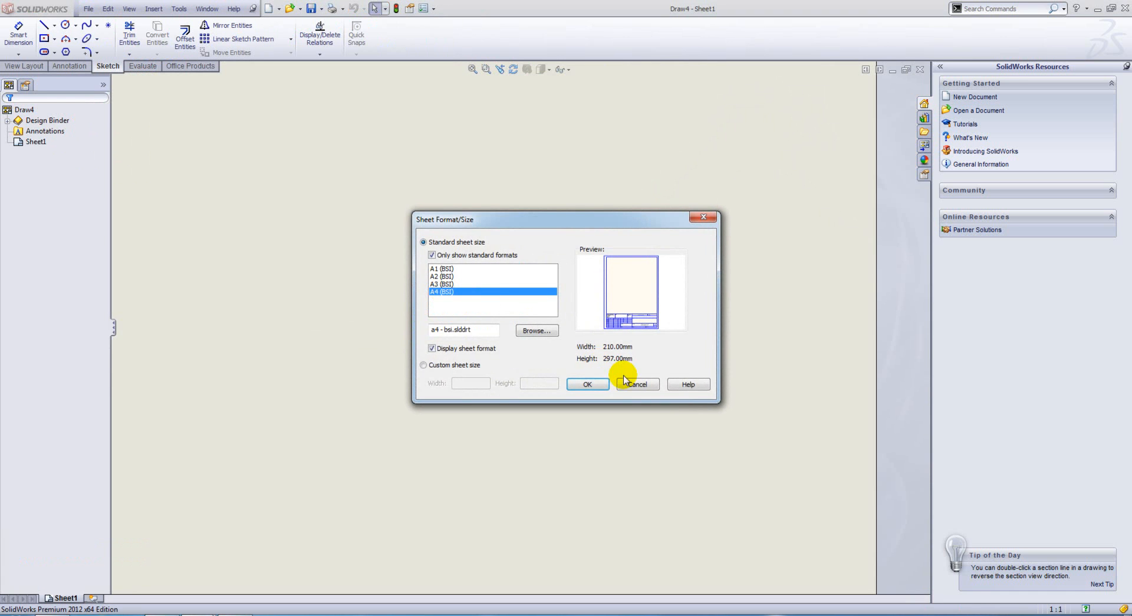
{"action": "left_click", "coordinate": [586, 383]}
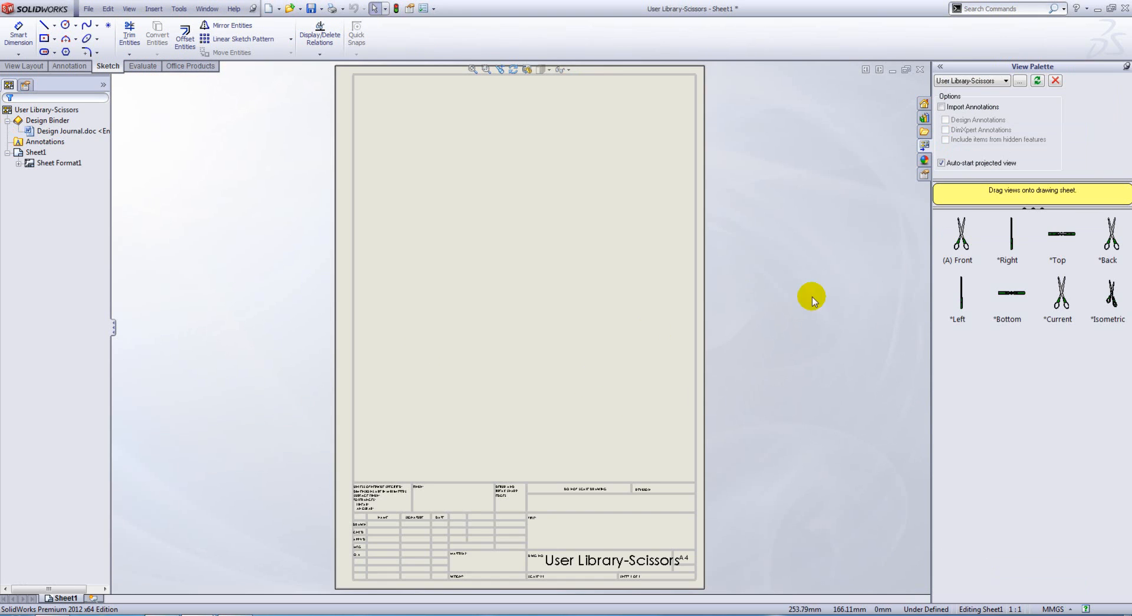
{"action": "left_click_drag", "start_coordinate": [958, 232], "coordinate": [531, 262]}
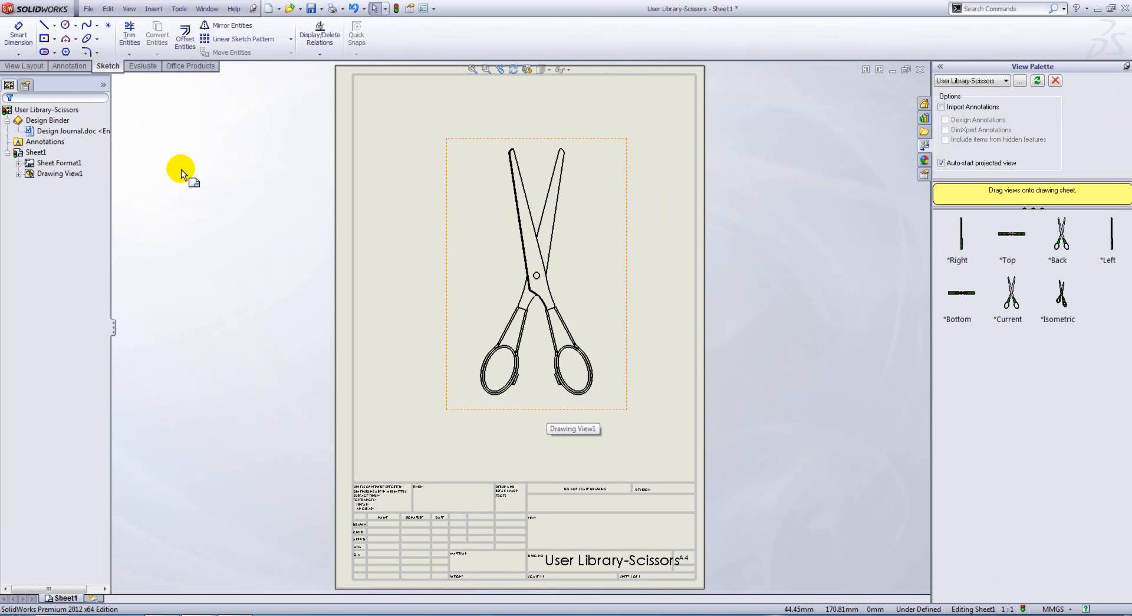
Step: Select Drawing View1 and start an Alternate Position View on it
{"action": "left_click", "coordinate": [24, 66]}
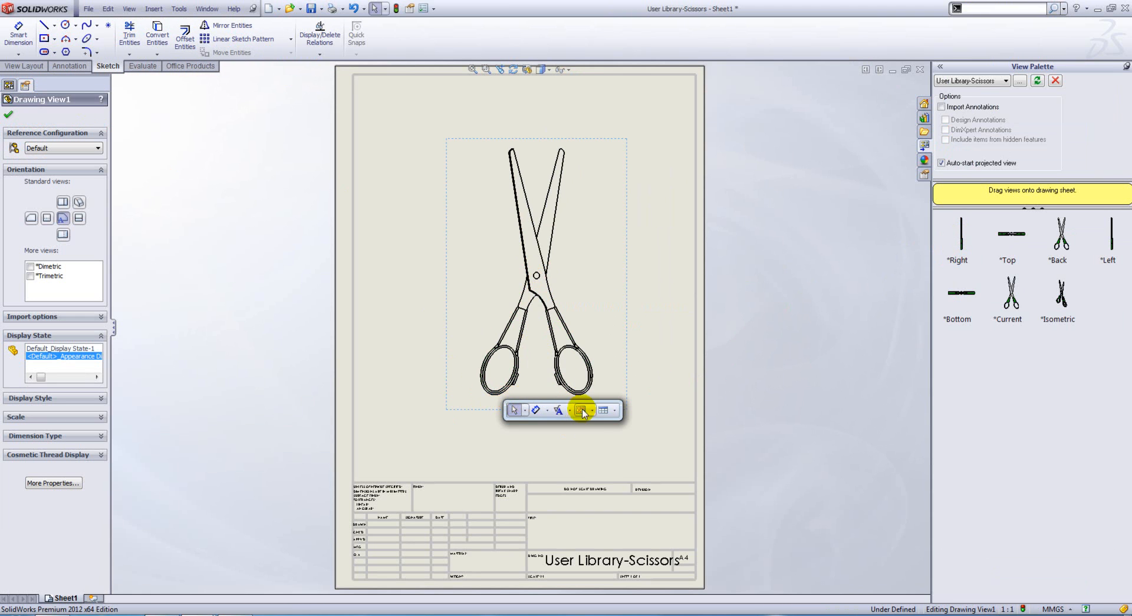
{"action": "left_click", "coordinate": [582, 409]}
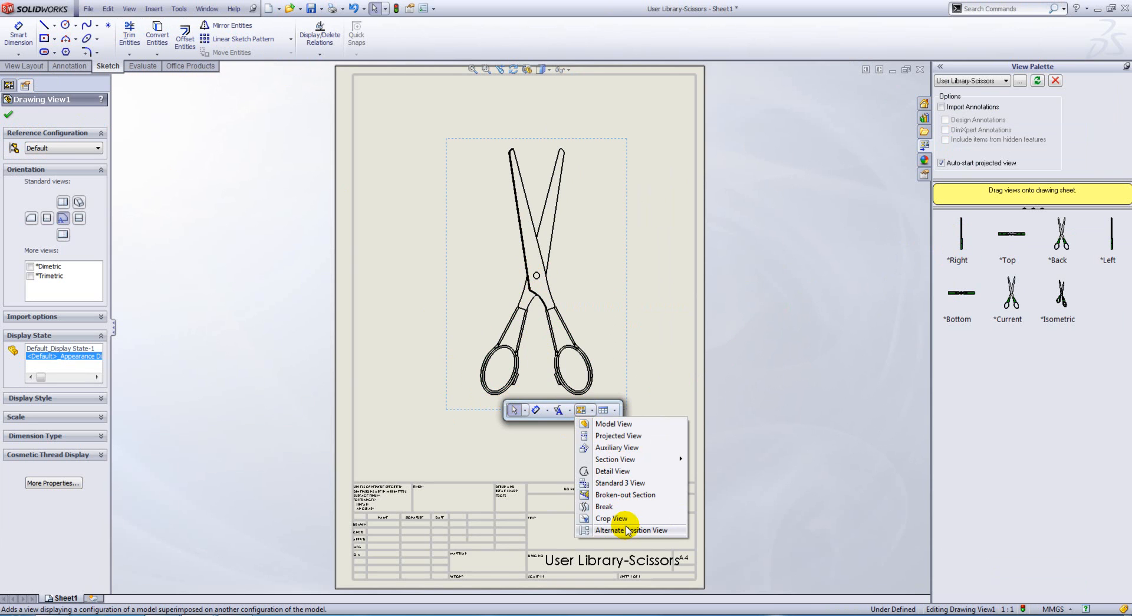
{"action": "left_click", "coordinate": [633, 529]}
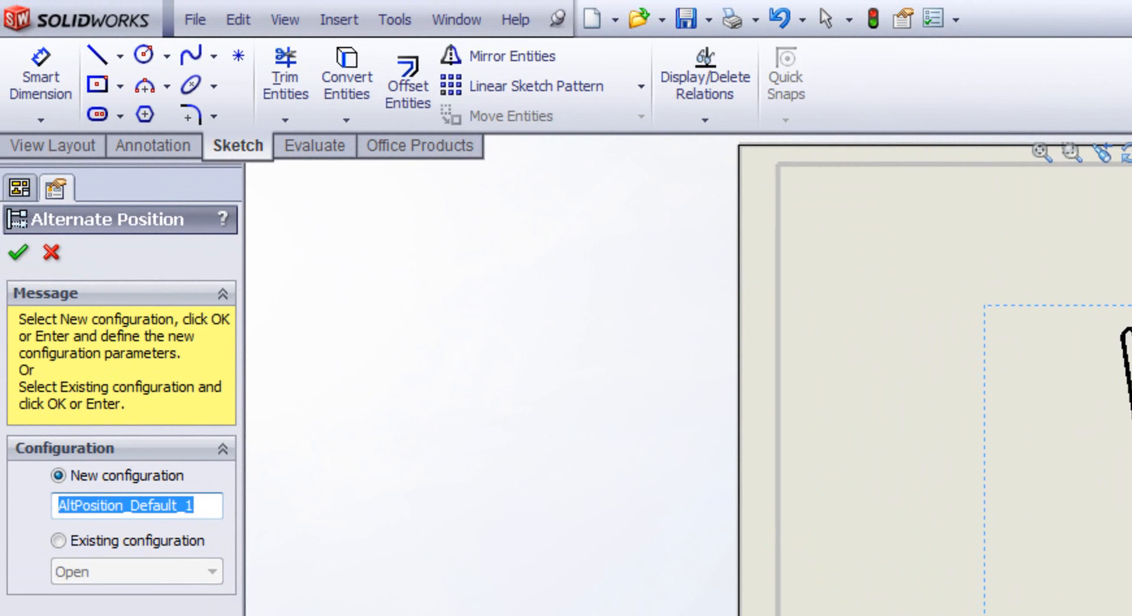
Step: Use the existing Open configuration as the alternate position and confirm it
{"action": "left_click", "coordinate": [59, 540]}
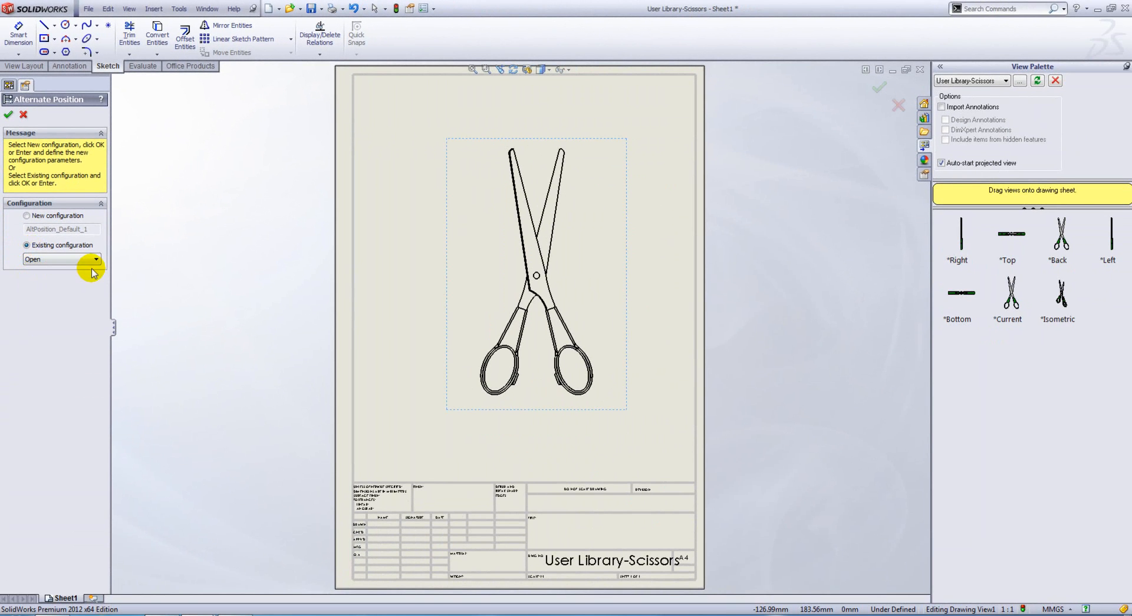
{"action": "mouse_move", "coordinate": [58, 269]}
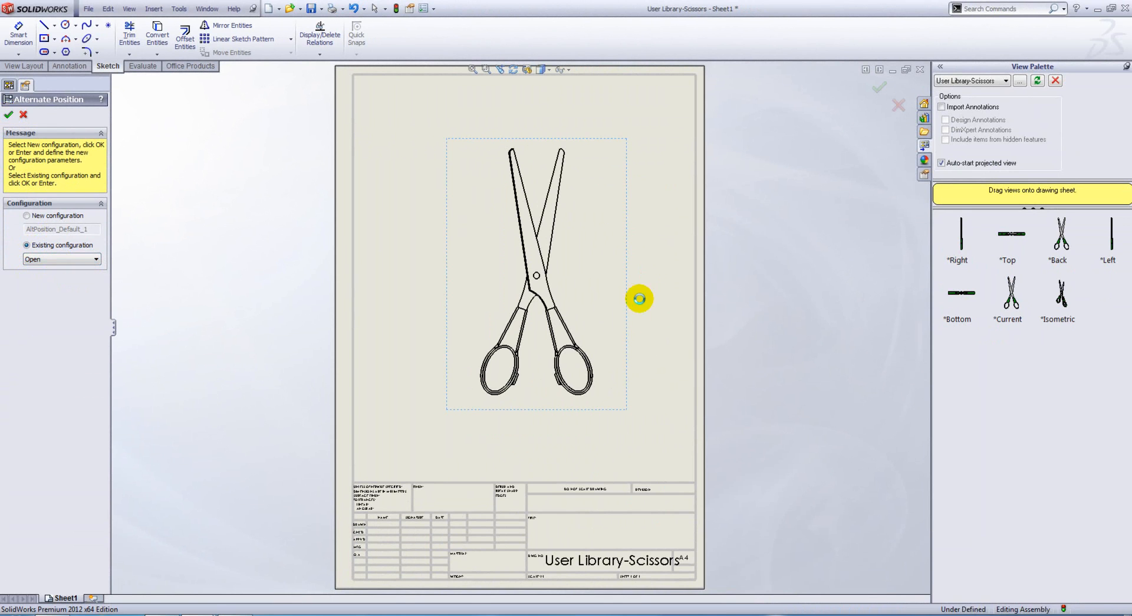
{"action": "left_click", "coordinate": [8, 114]}
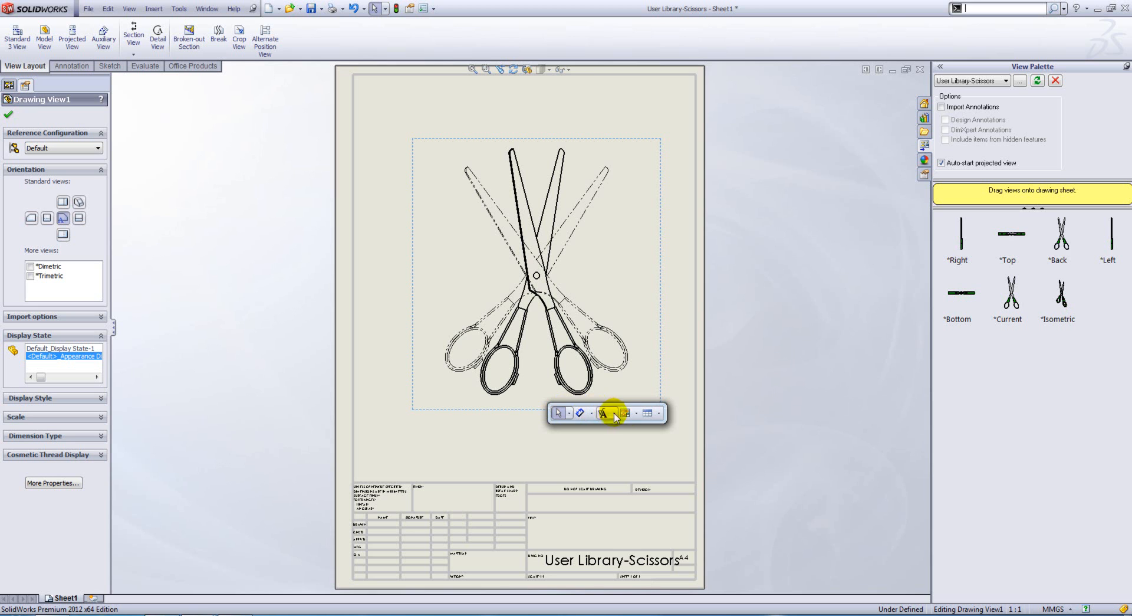
Step: Add a second alternate position view as a new configuration named Closed
{"action": "left_click", "coordinate": [635, 411]}
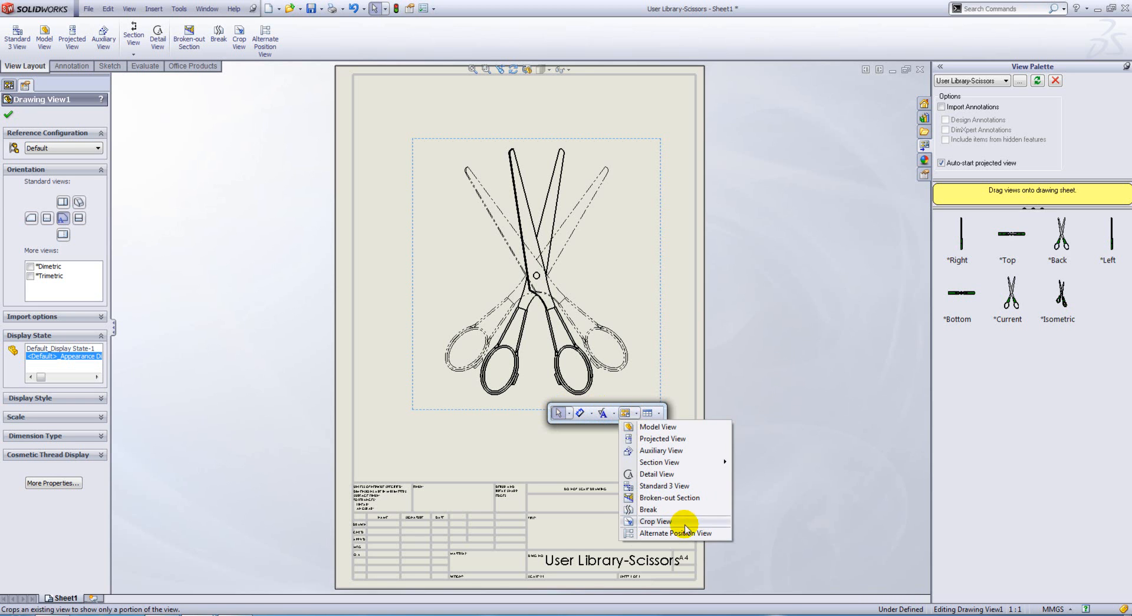
{"action": "left_click", "coordinate": [676, 533]}
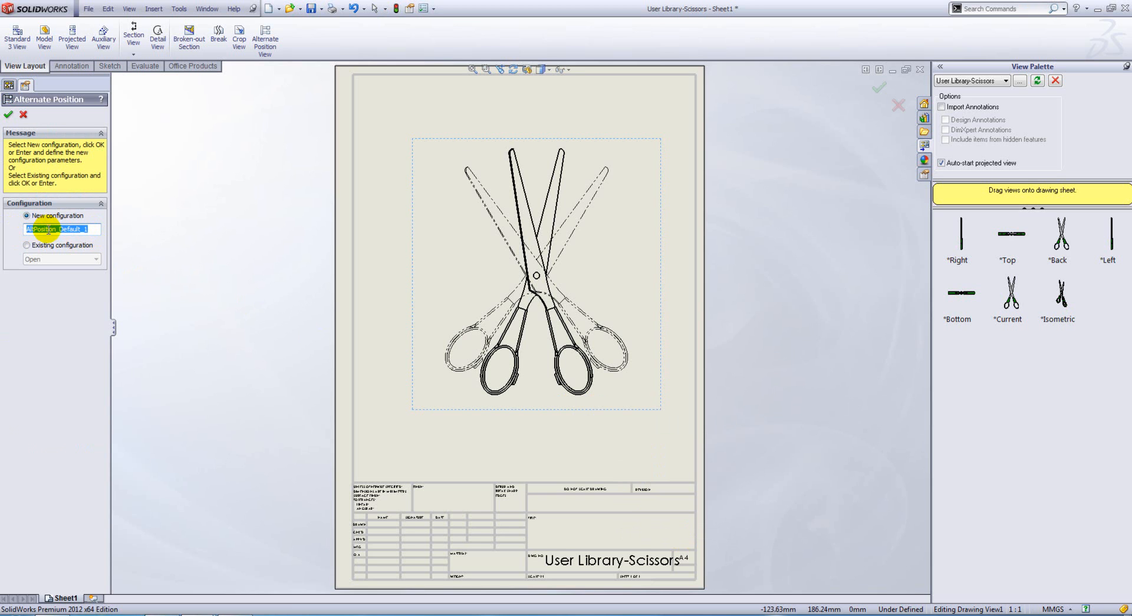
{"action": "type", "text": "Closed"}
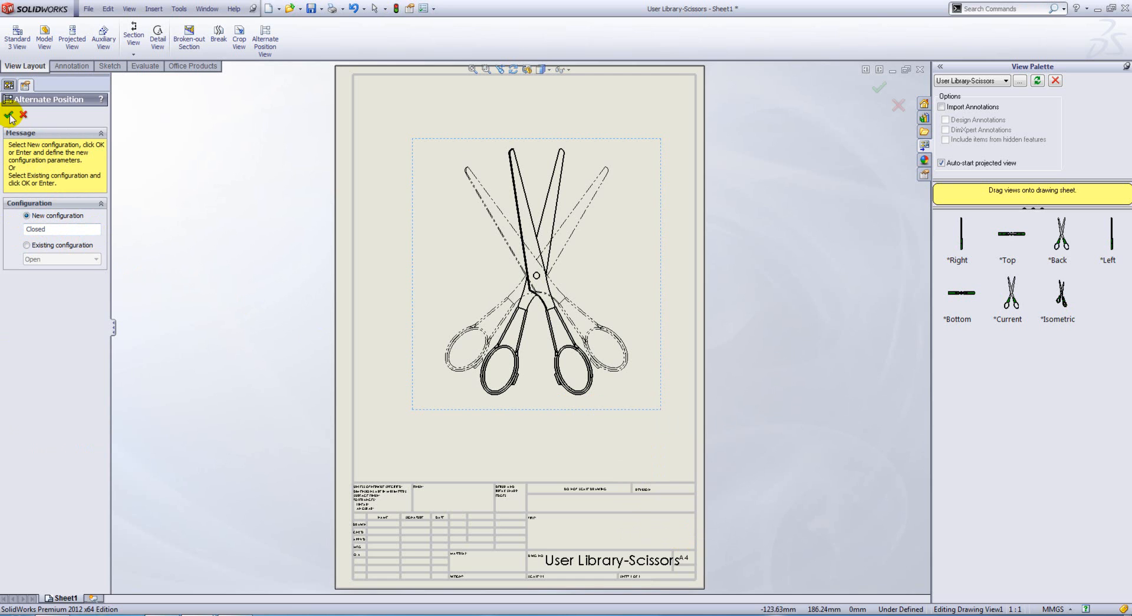
{"action": "left_click", "coordinate": [10, 116]}
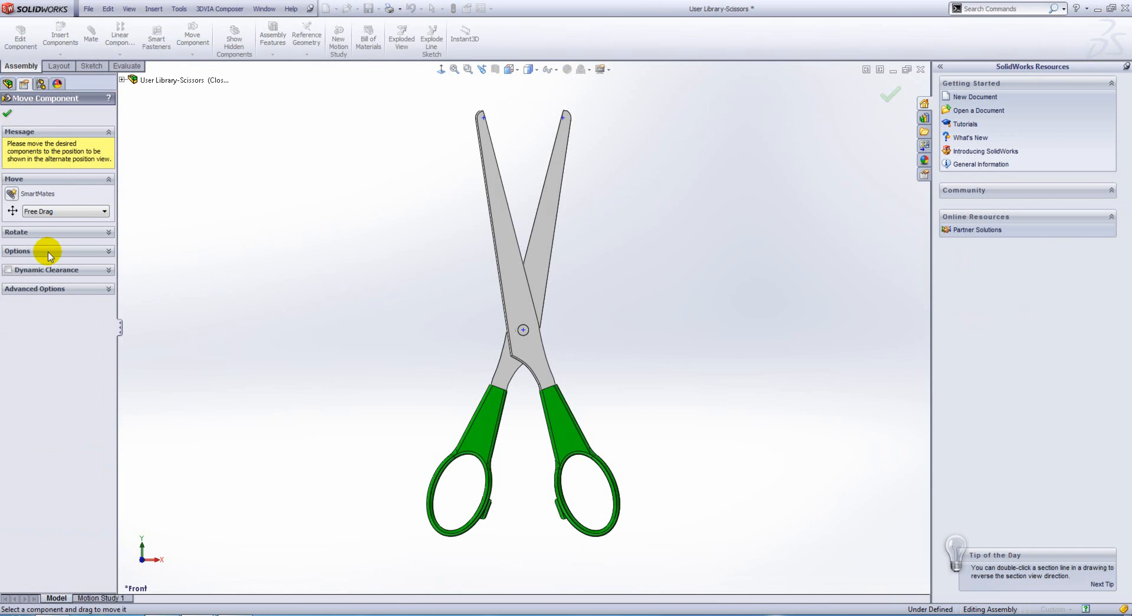
Step: Move the blade with Collision Detection on until the scissors are shut, then confirm
{"action": "left_click", "coordinate": [18, 250]}
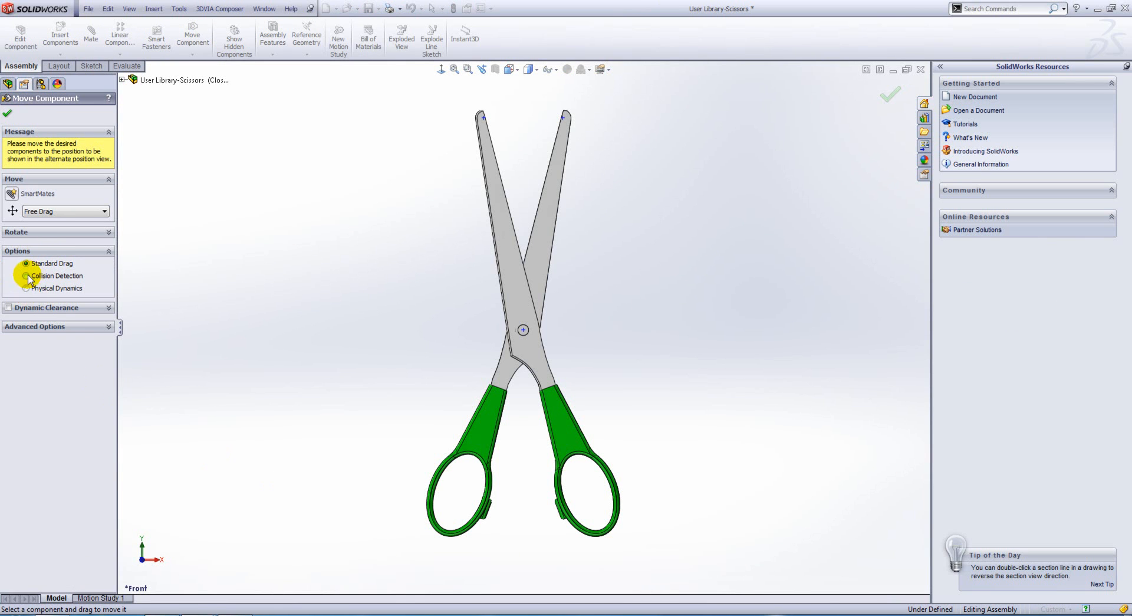
{"action": "left_click", "coordinate": [27, 276]}
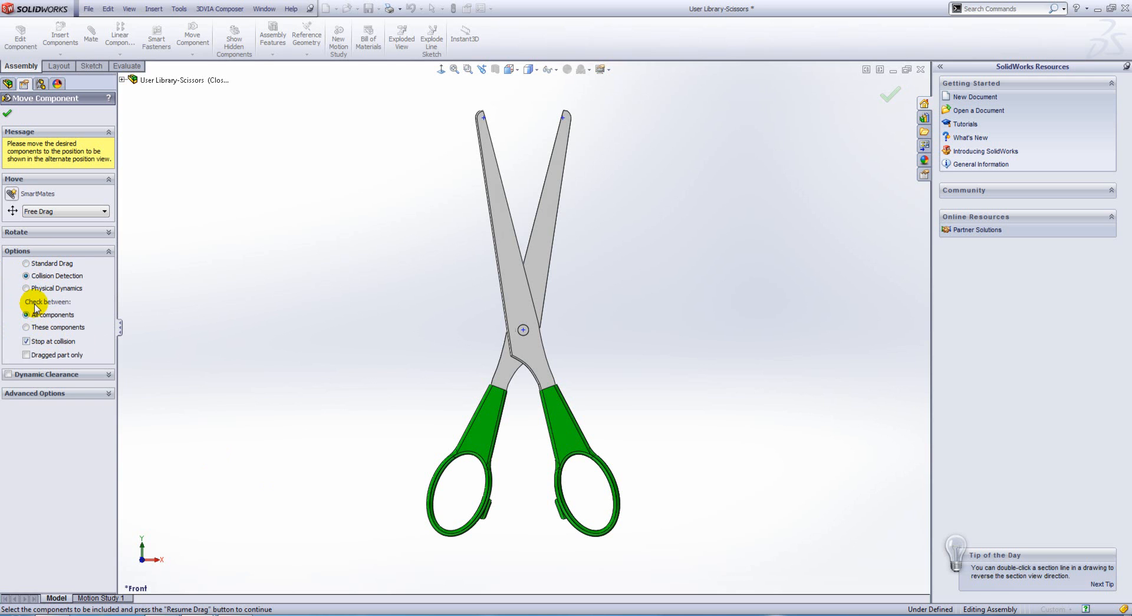
{"action": "left_click", "coordinate": [27, 327]}
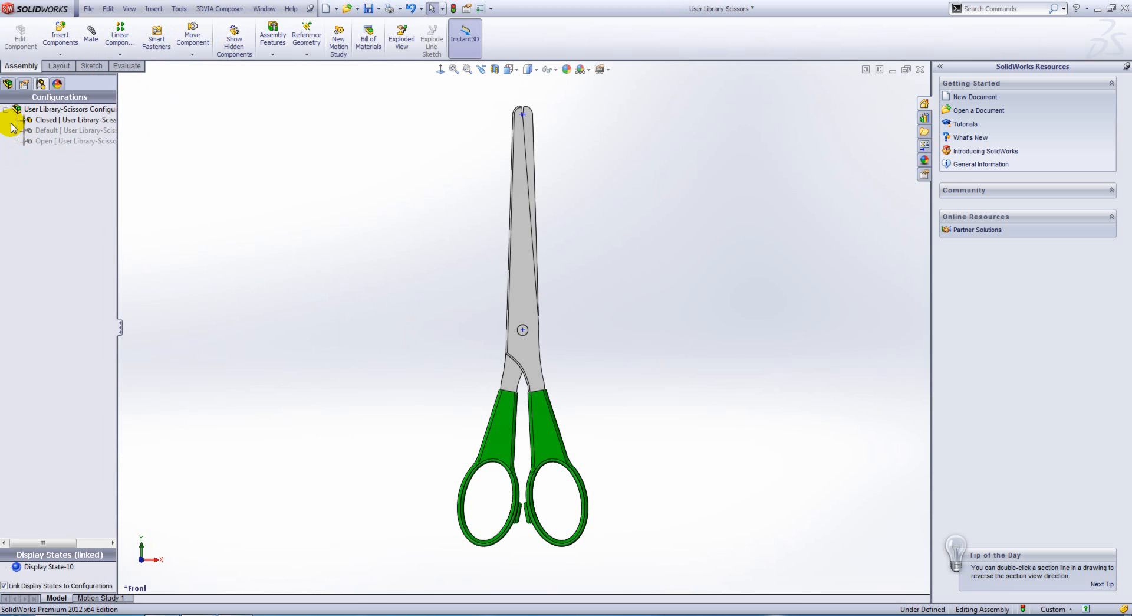
{"action": "left_click", "coordinate": [72, 140]}
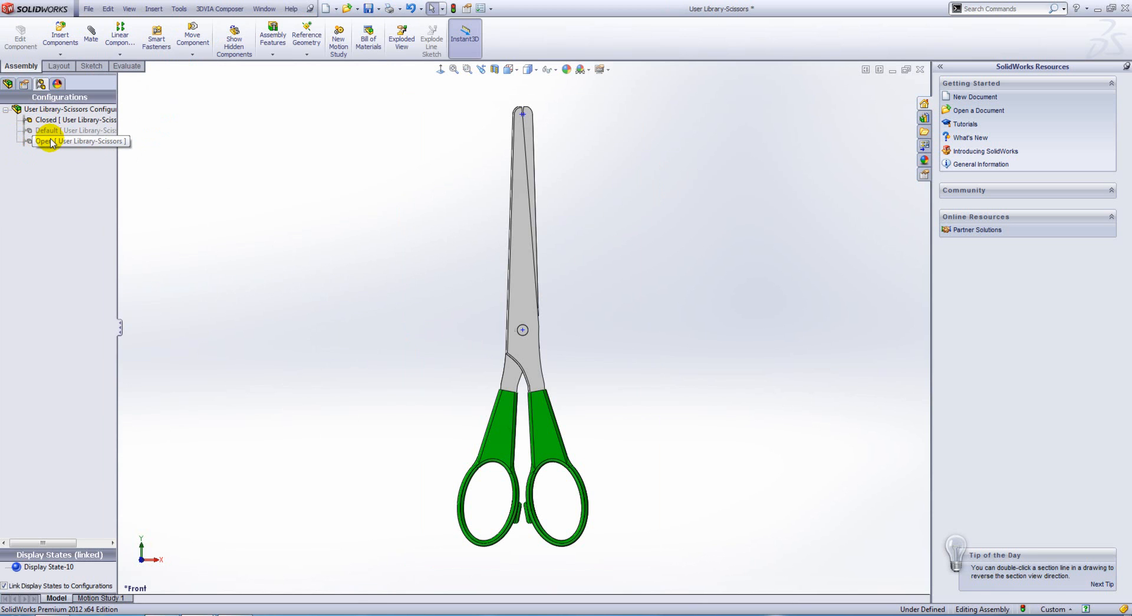